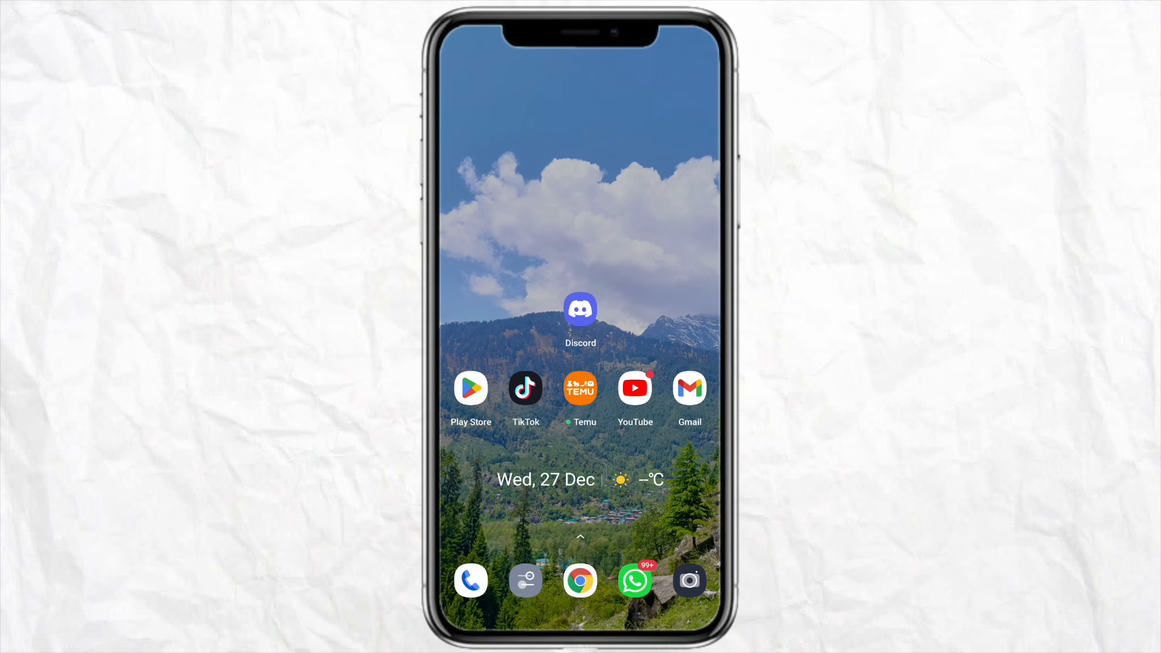
- Launch WhatsApp from the home screen dock icon
{"action": "left_click", "coordinate": [633, 581]}
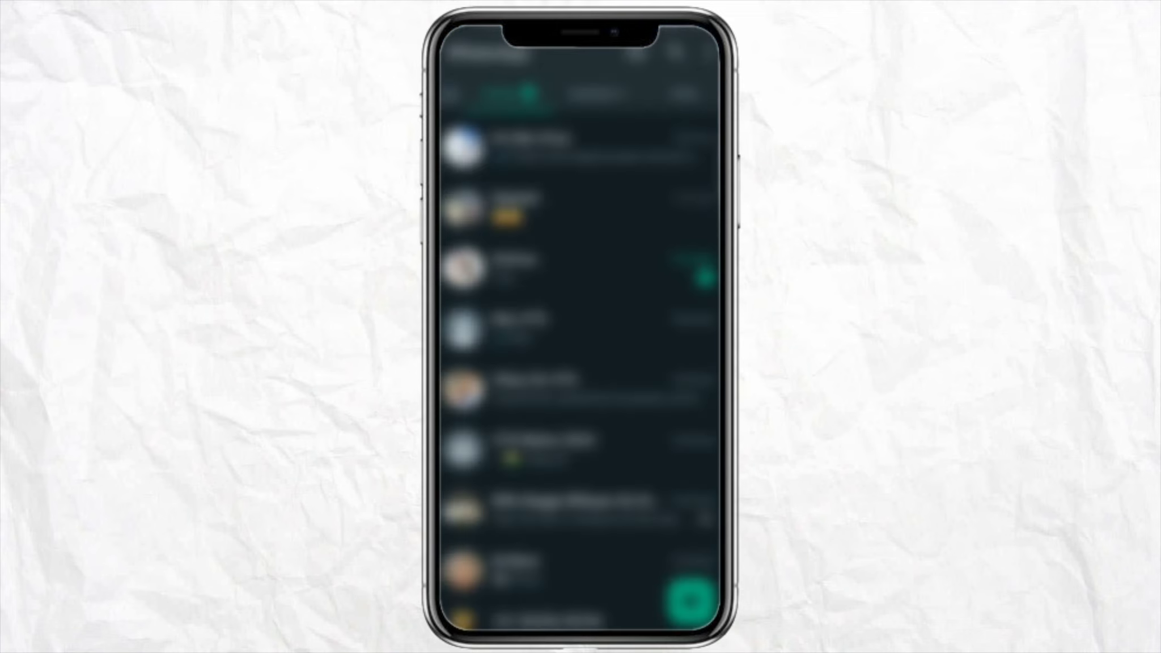
- From the Updates tab, show all channels under Find channels
{"action": "left_click", "coordinate": [597, 93]}
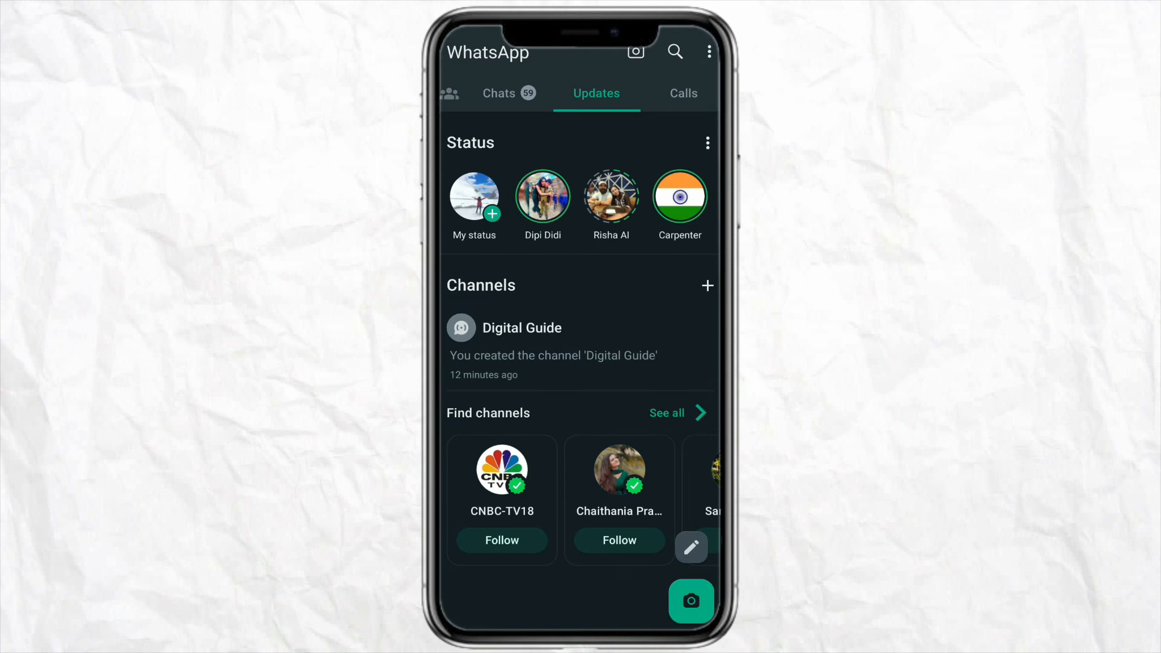
{"action": "left_click", "coordinate": [667, 412]}
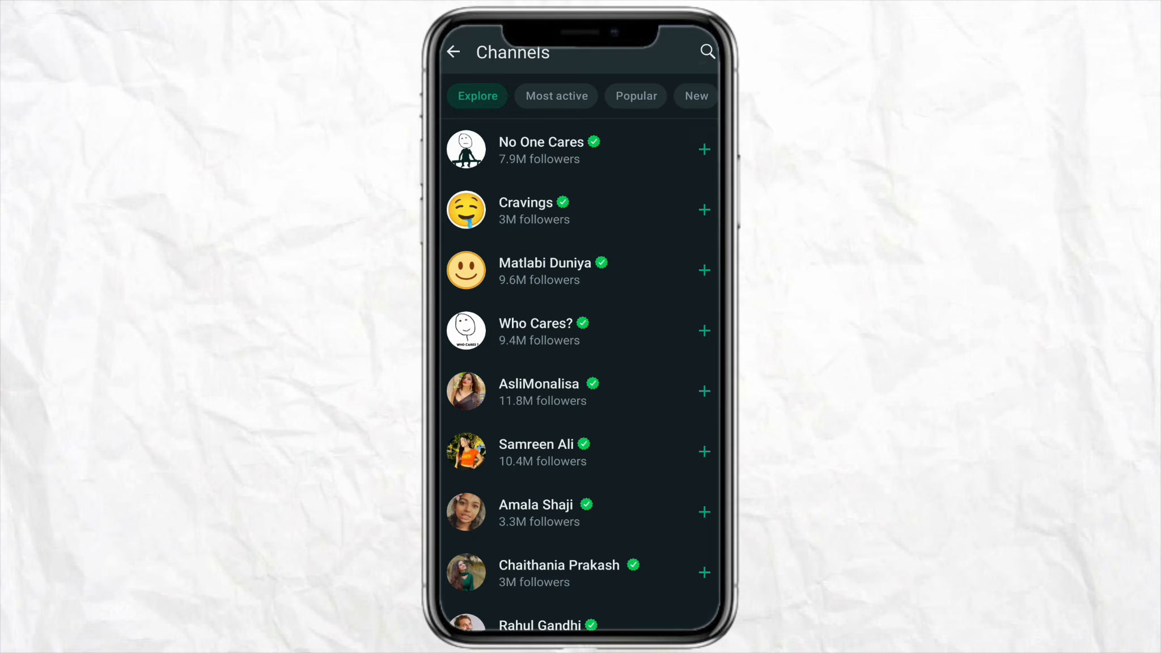
{"action": "left_click", "coordinate": [707, 51]}
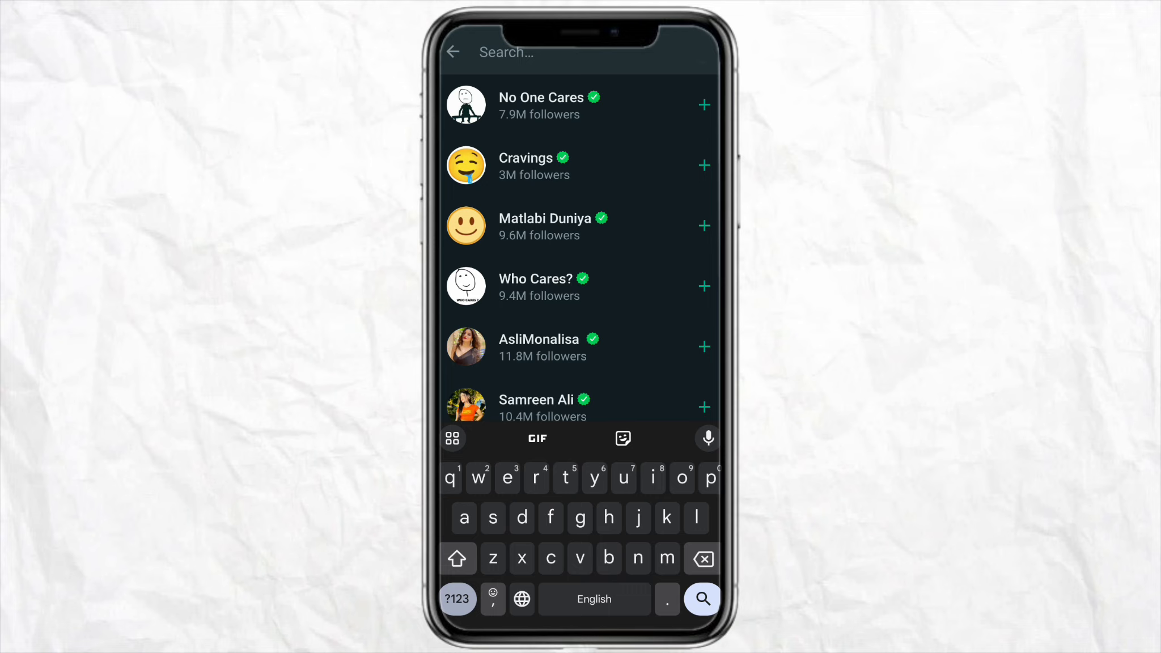
- Follow the Cravings channel with its + button until the checkmark appears
{"action": "left_click", "coordinate": [704, 165]}
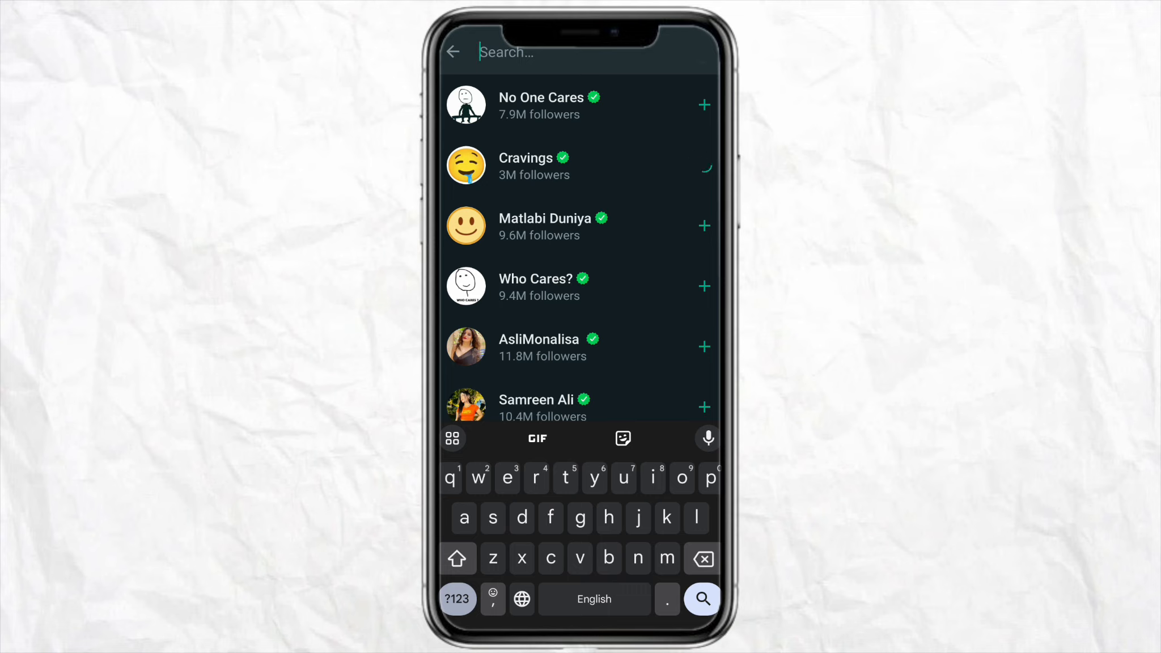
{"action": "left_click", "coordinate": [704, 164]}
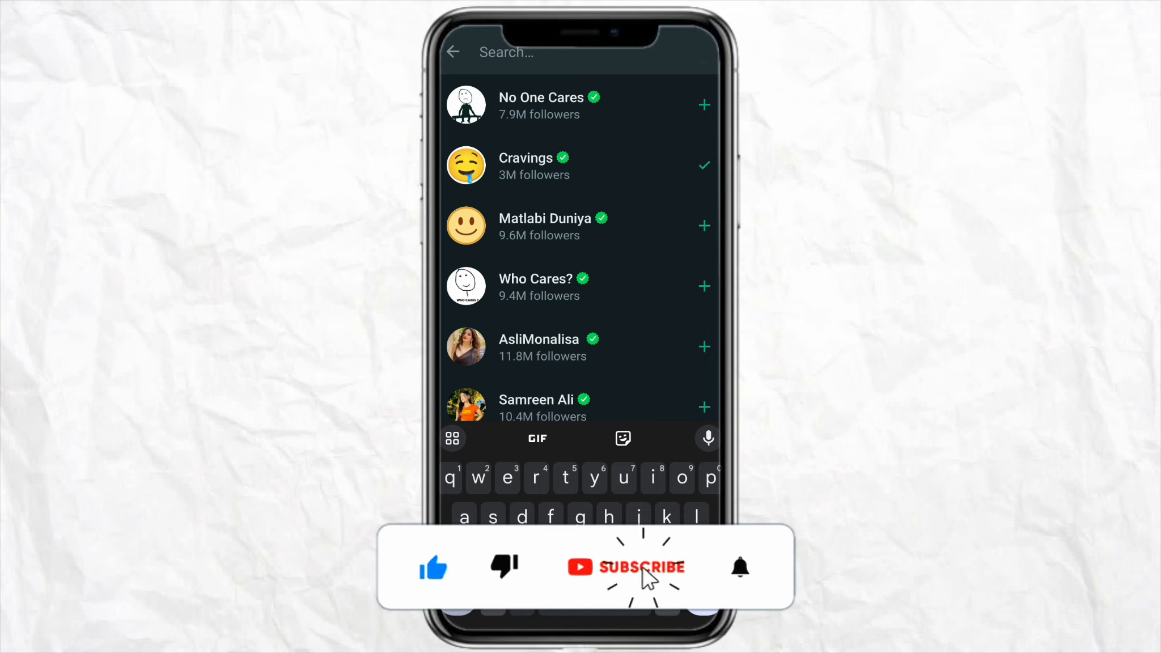
{"action": "left_click", "coordinate": [625, 567]}
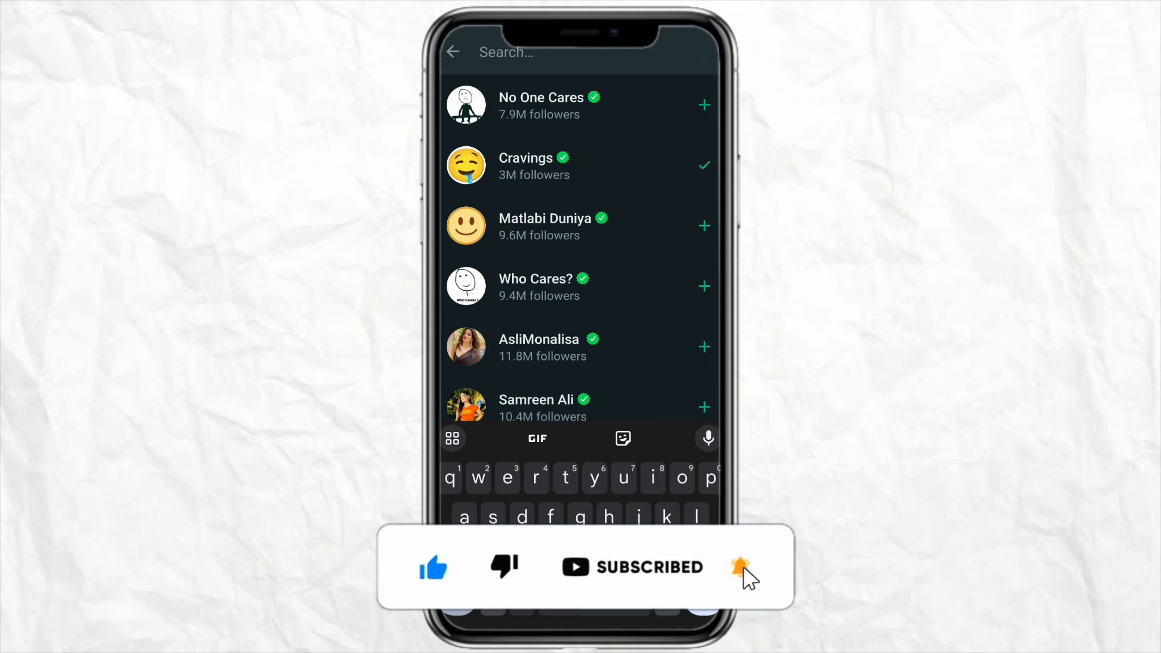